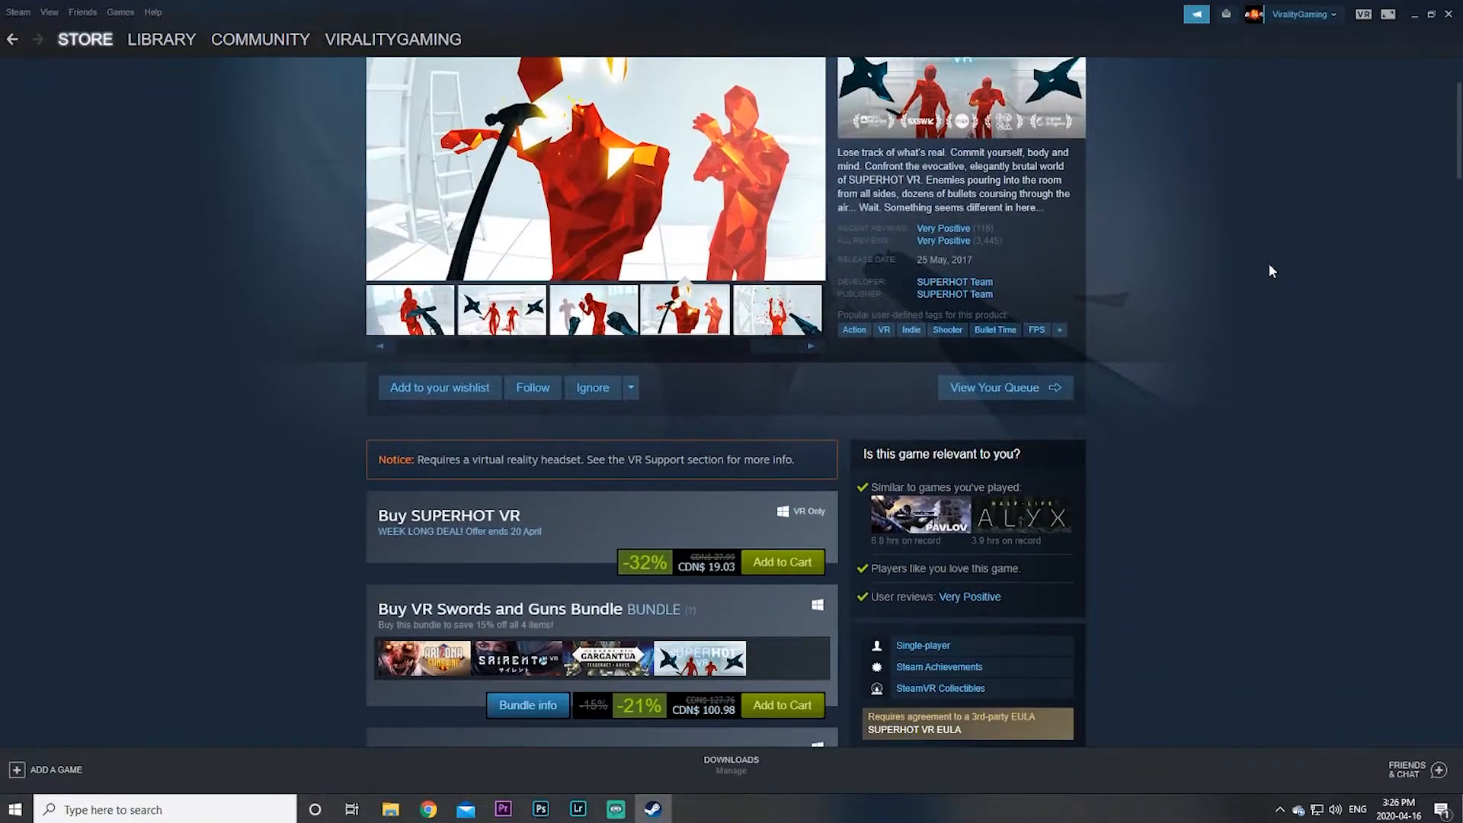
Like the Superhot VR walkthrough and draft a public comment beginning "Can you".
scroll("down", 3)
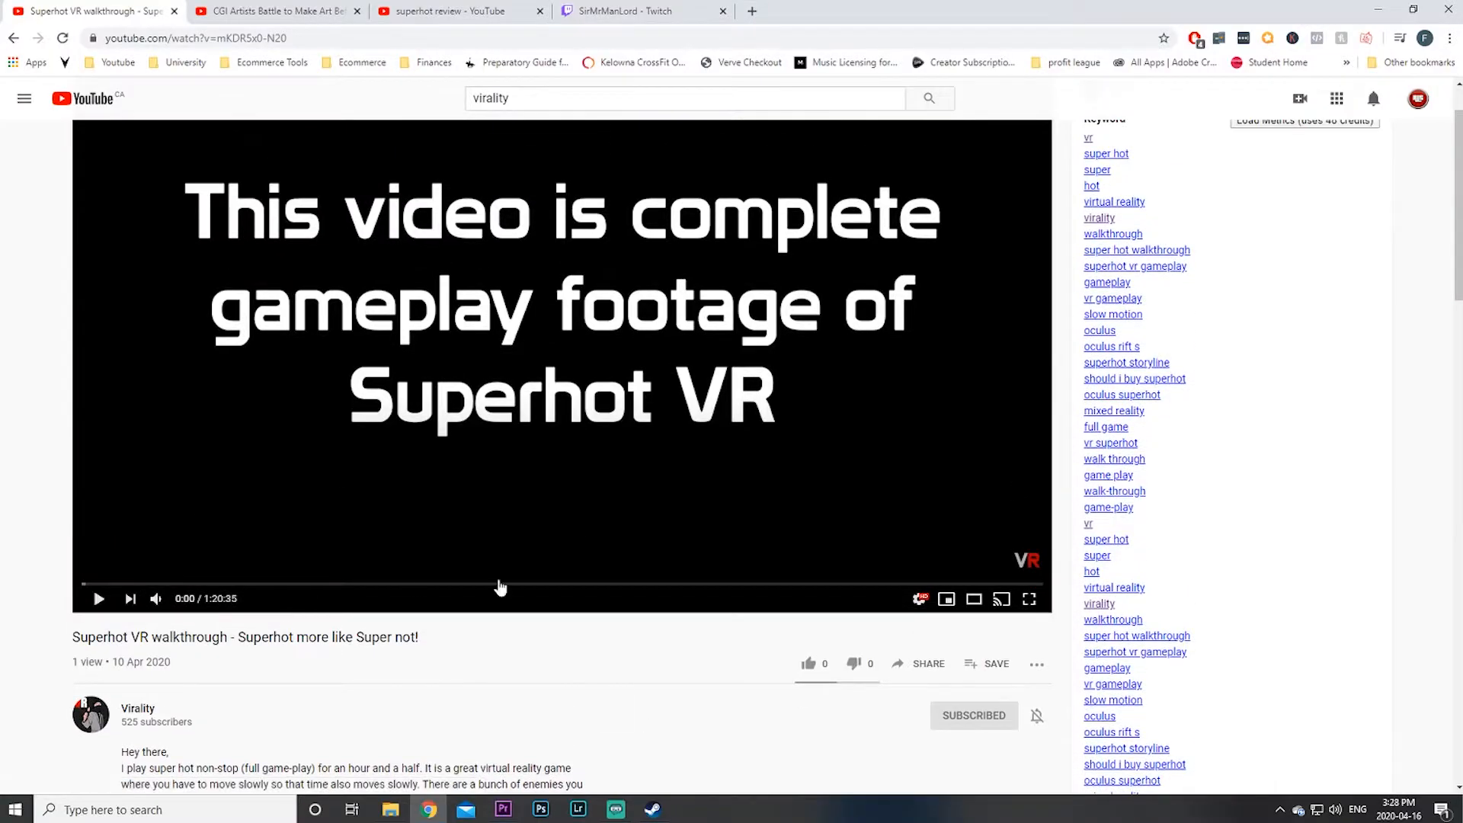
mouse_move(808, 663)
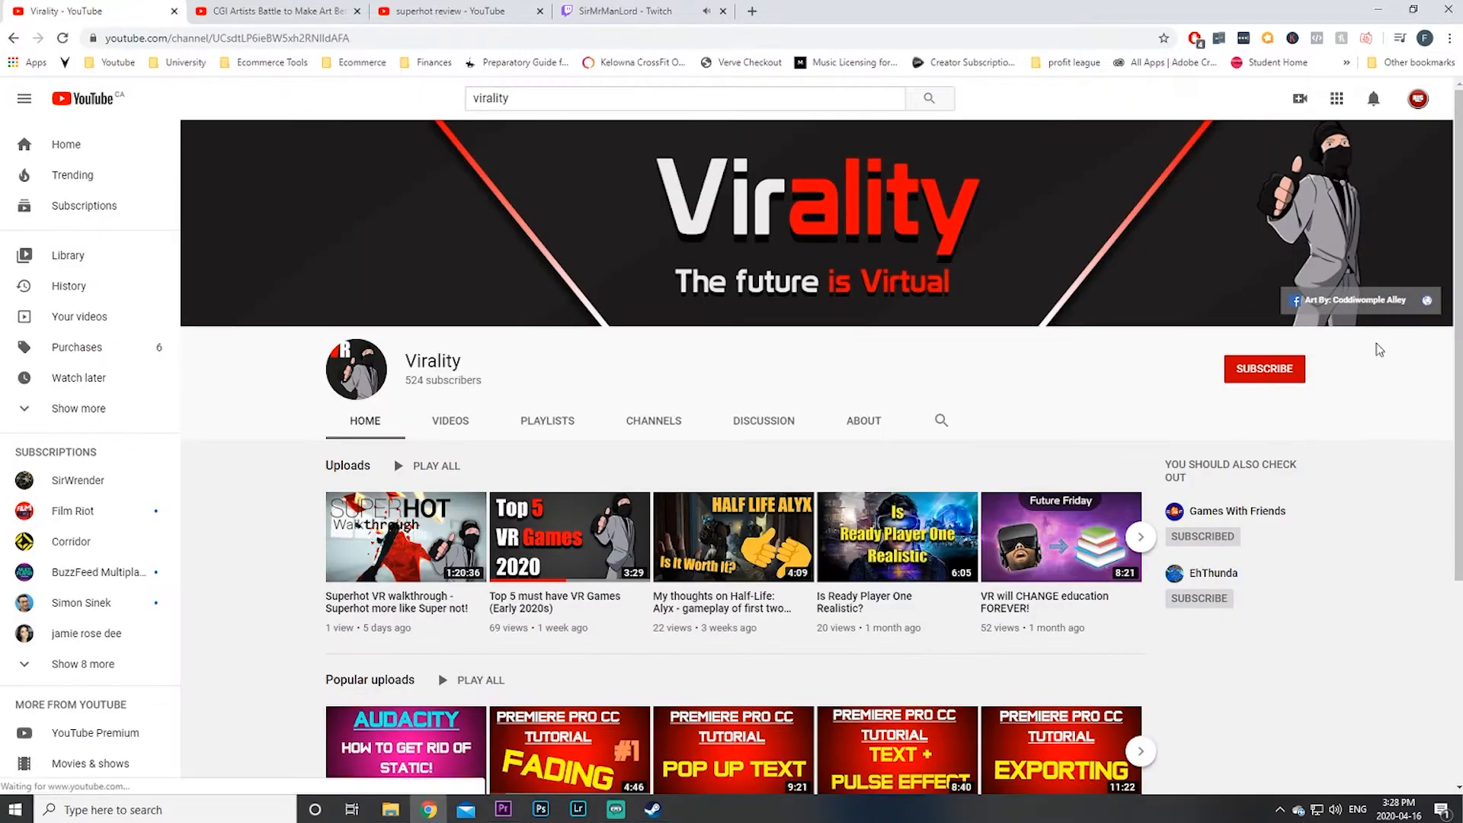
left_click(404, 535)
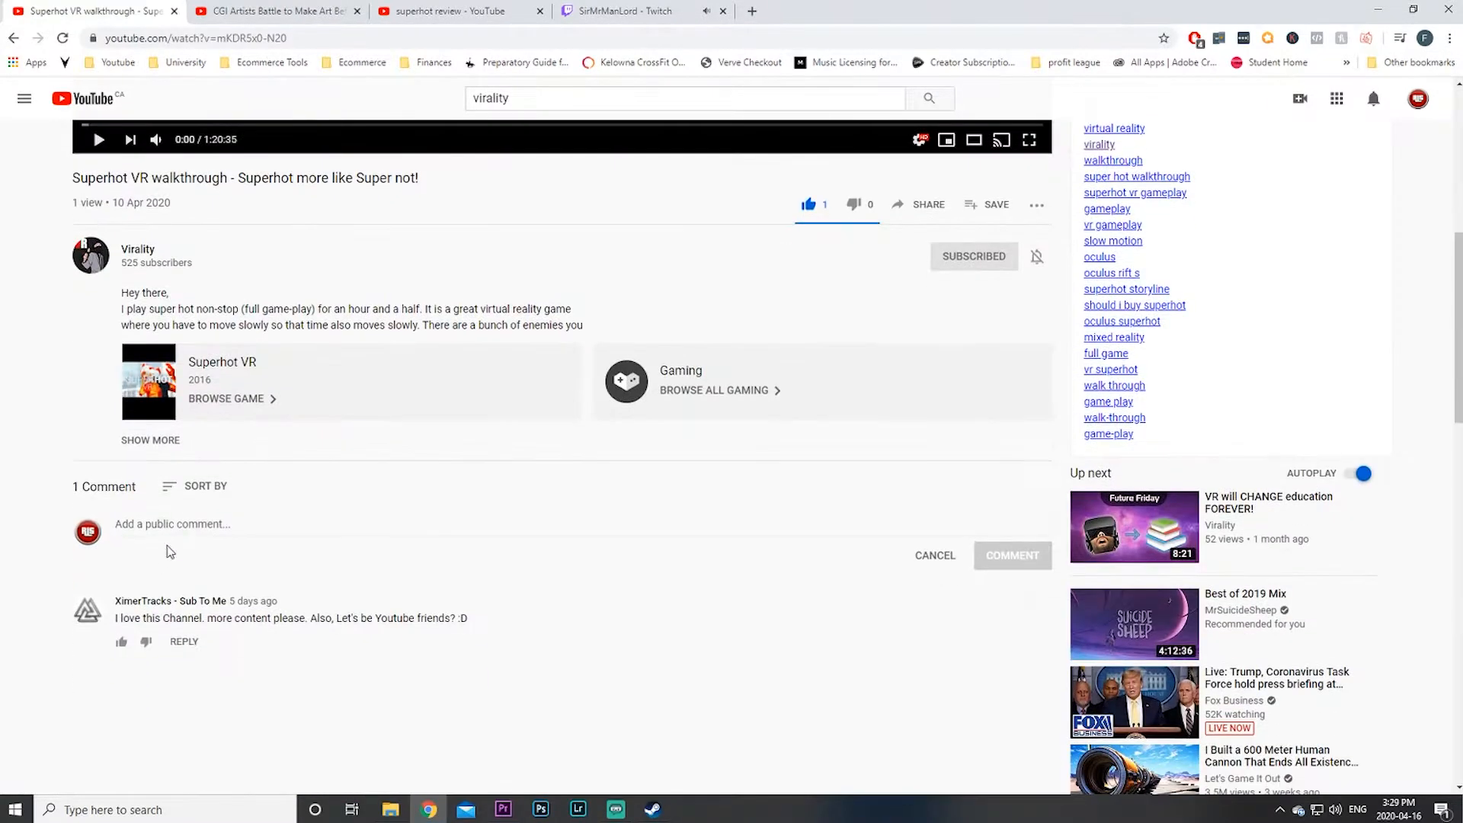
type("Can you")
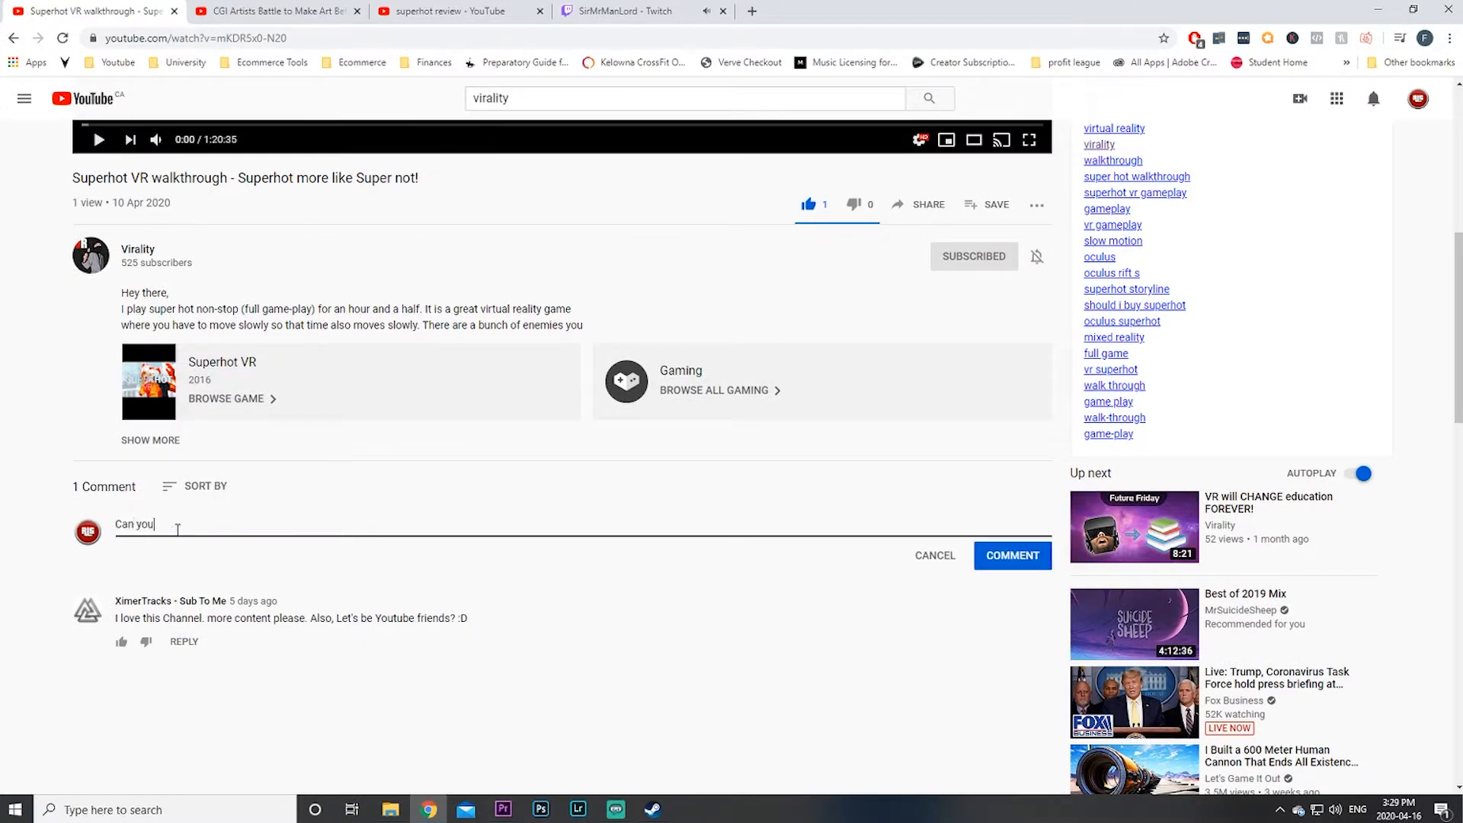